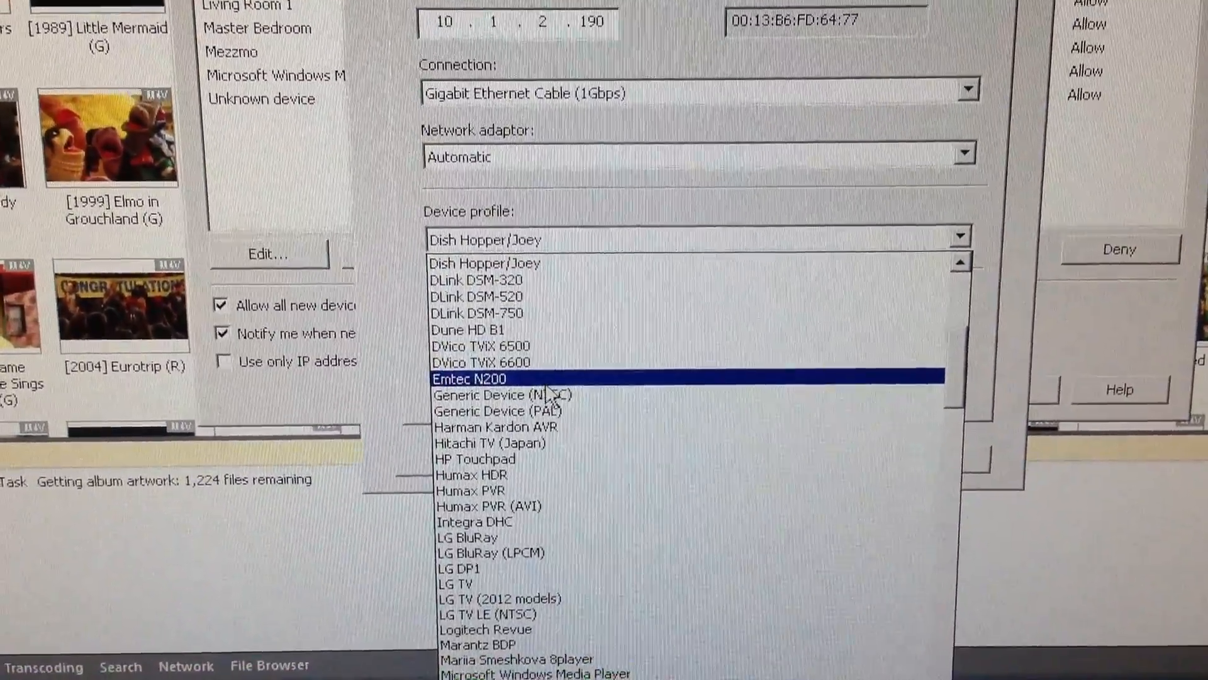
Choose Generic Device (NTSC) as the Basement device profile and save with OK
{"action": "left_click", "coordinate": [504, 395]}
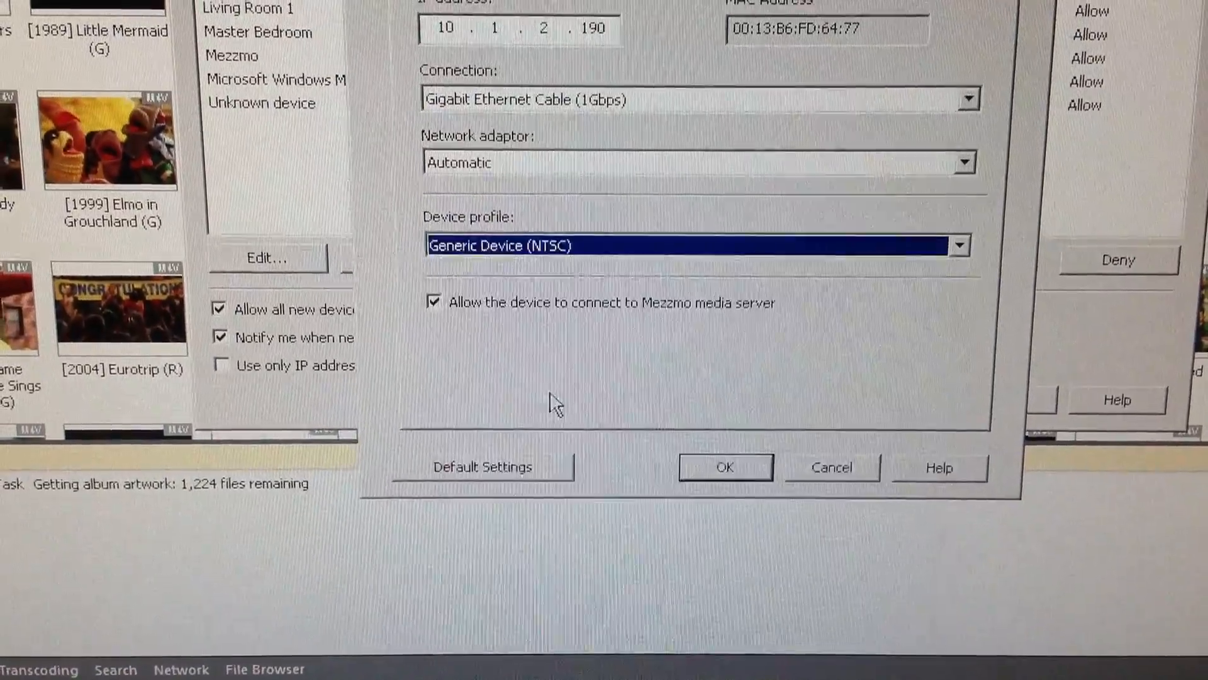
{"action": "left_click", "coordinate": [724, 465]}
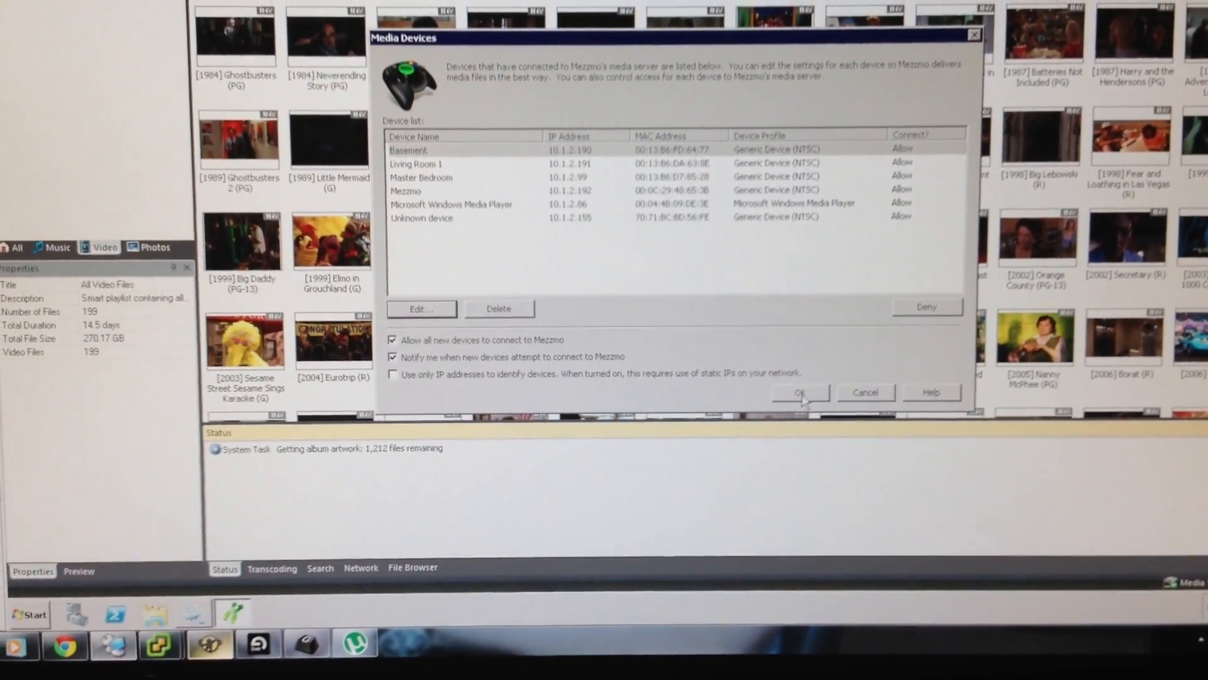
Dismiss the Media Devices window, returning to the video library
{"action": "left_click", "coordinate": [799, 393]}
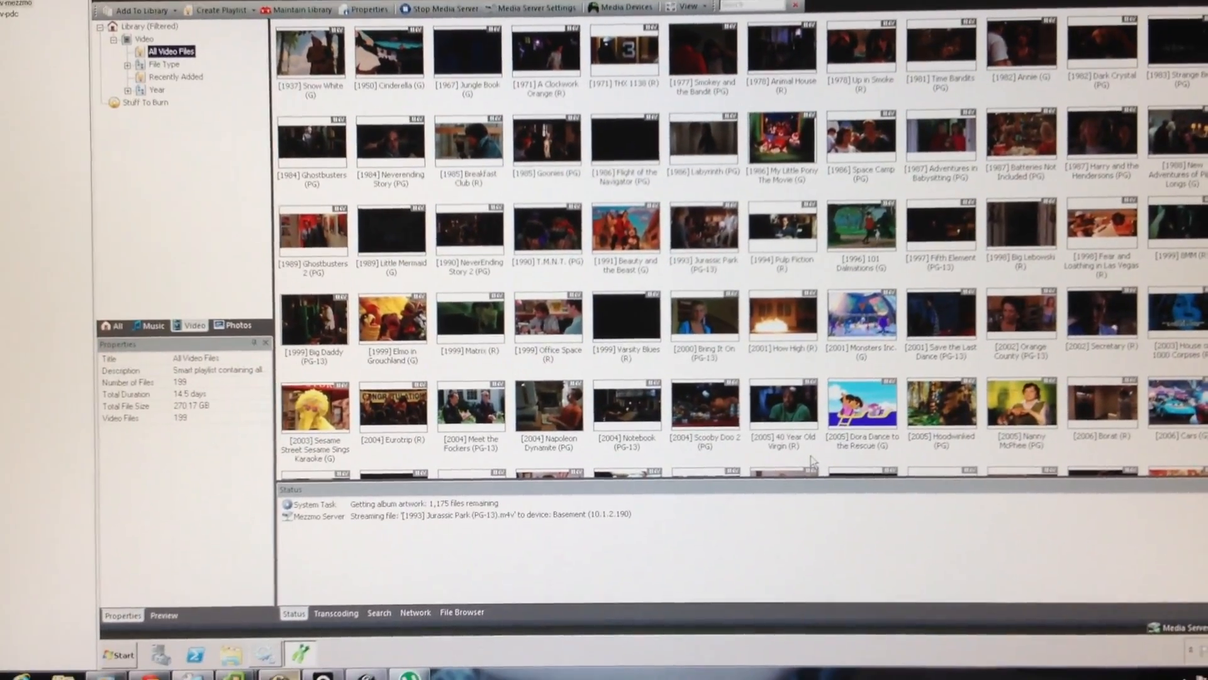
Show the Transcoding queue listing Jurassic Park converting for Basement
{"action": "scroll", "scroll_direction": "down", "scroll_amount": 3}
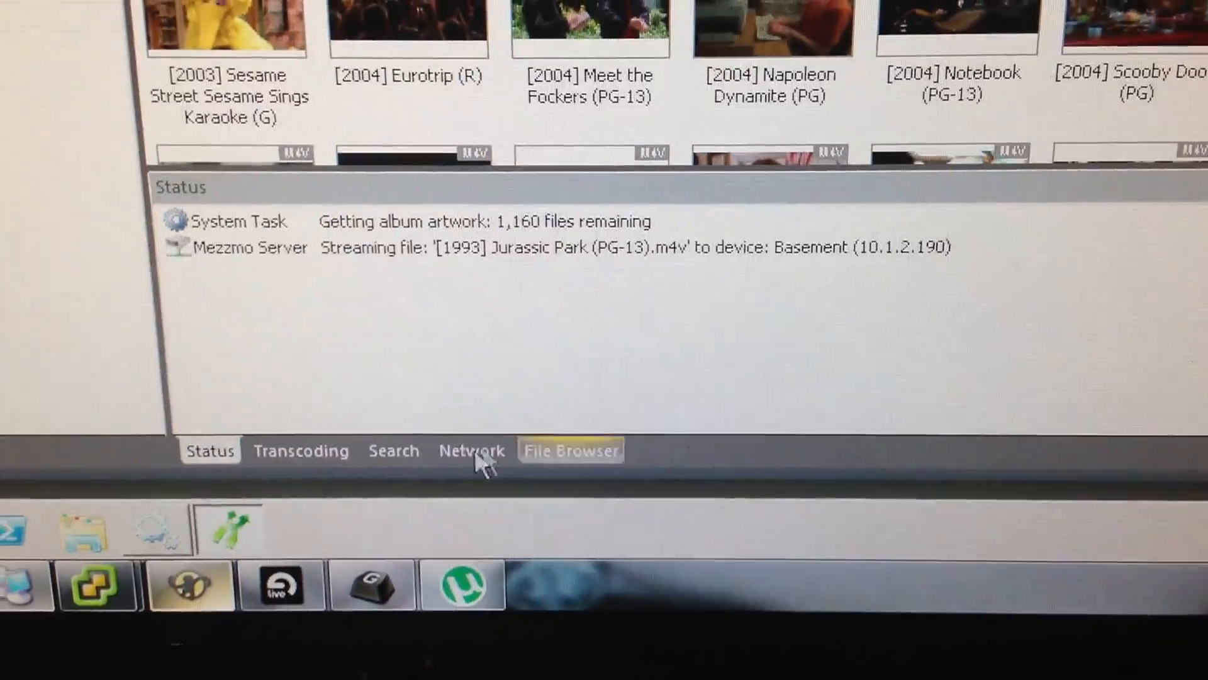
{"action": "left_click", "coordinate": [301, 451]}
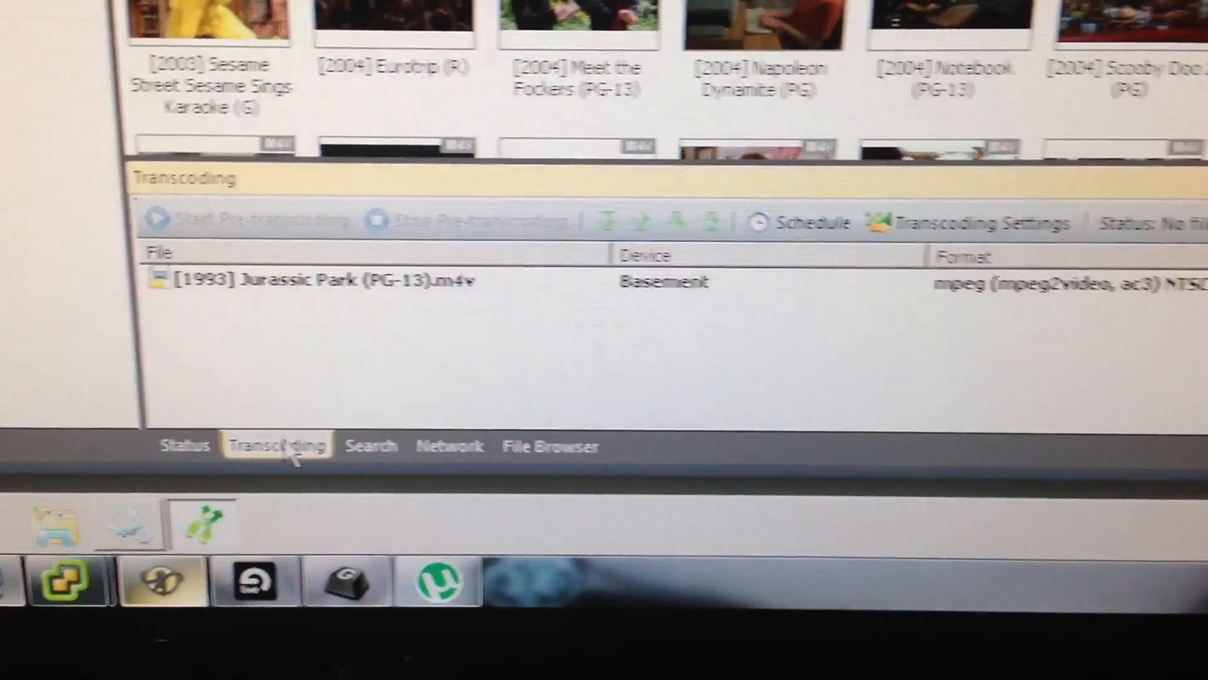